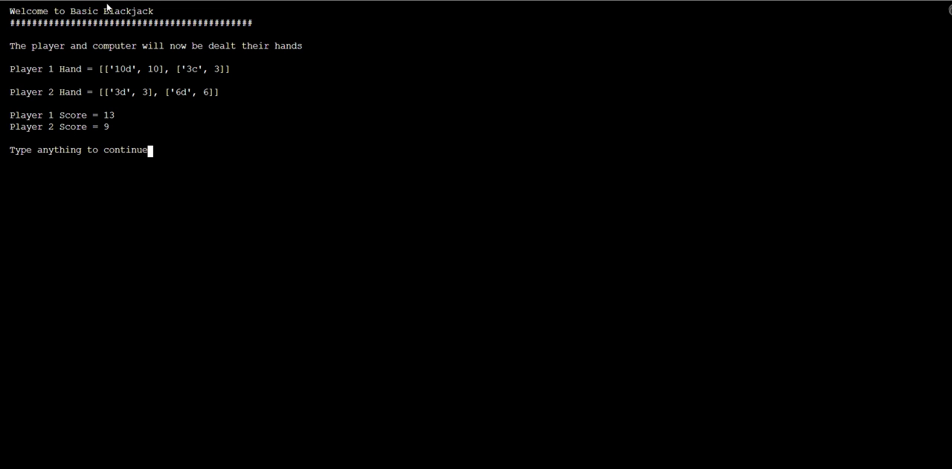
- Answer y to continue, then twist as Player 1, busting on 23 so Player 2 wins
text(y)
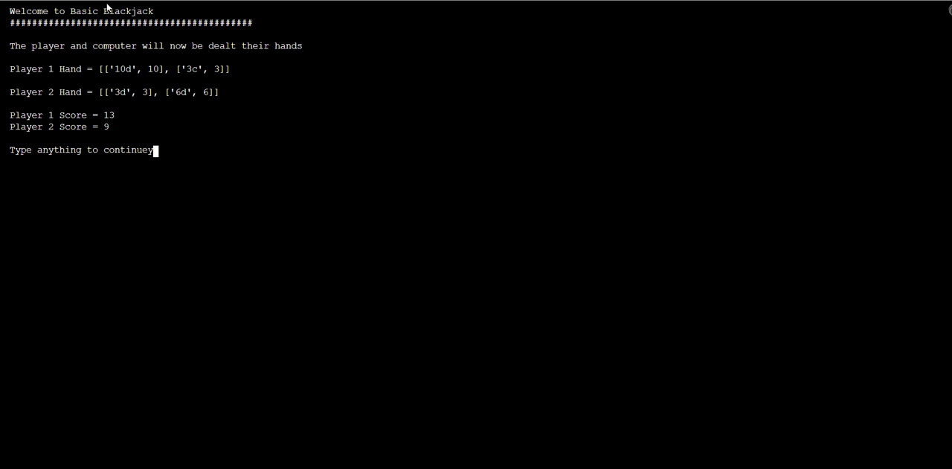
key(enter)
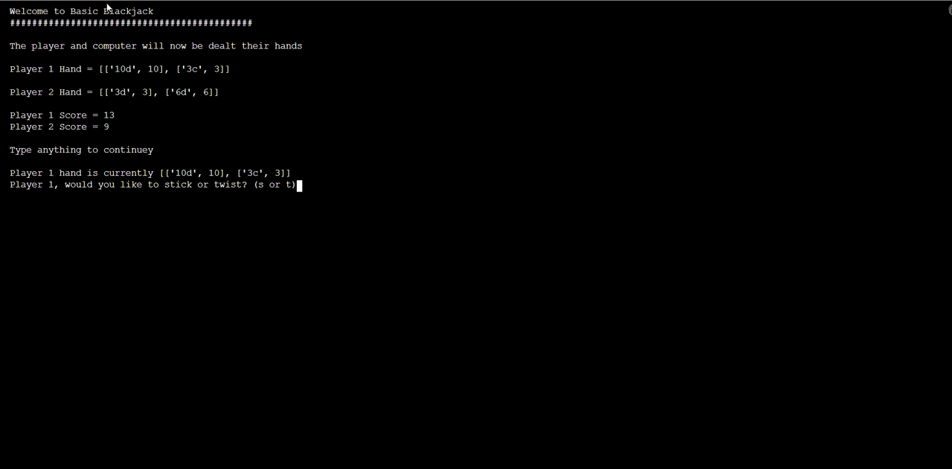
mouse_move(209, 170)
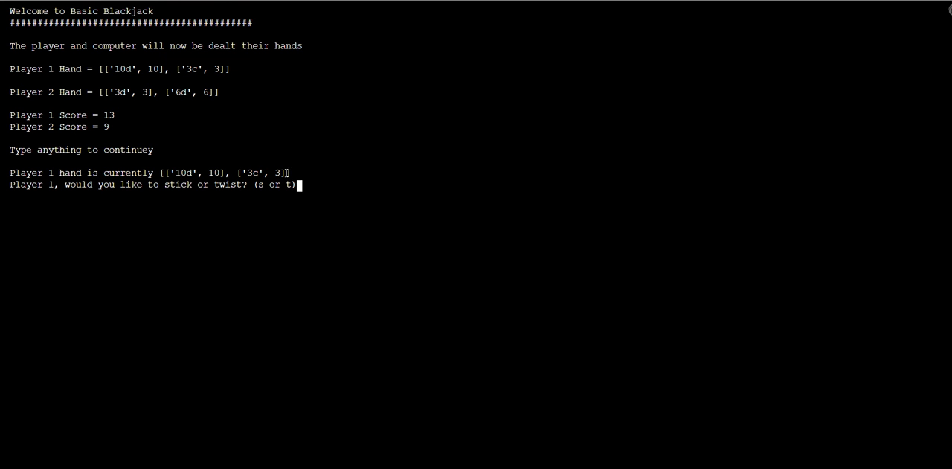
mouse_move(245, 215)
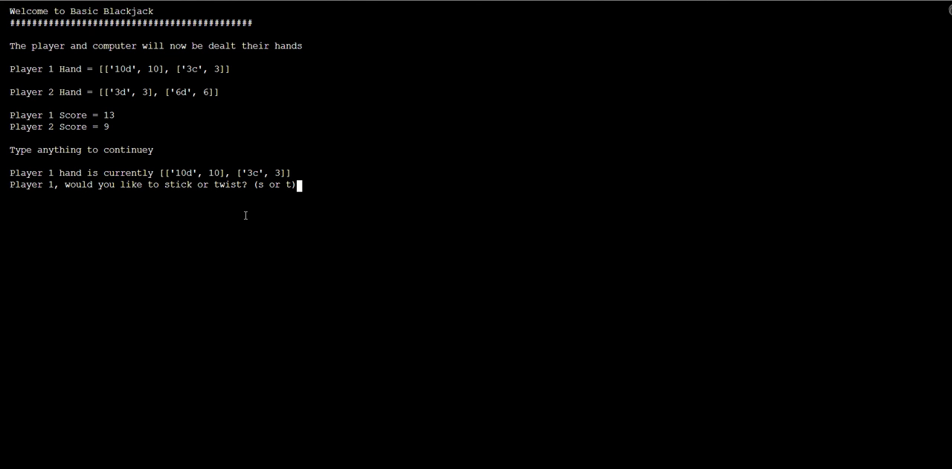
text(t)
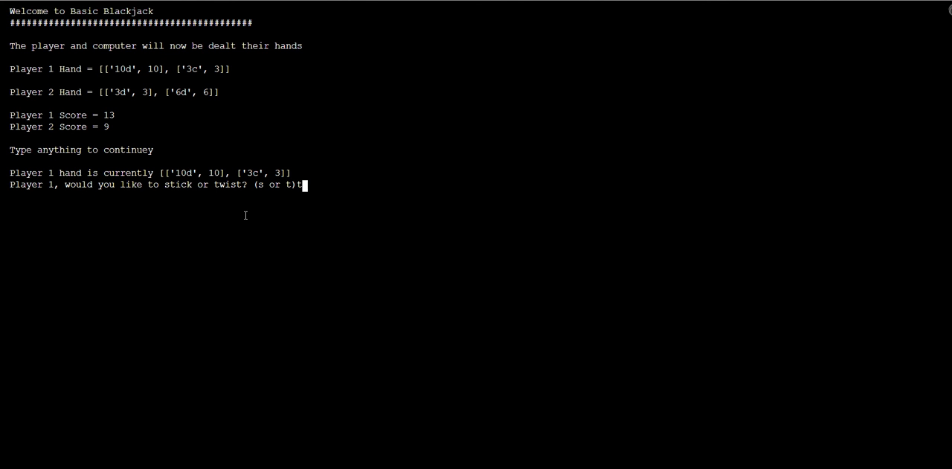
key(enter)
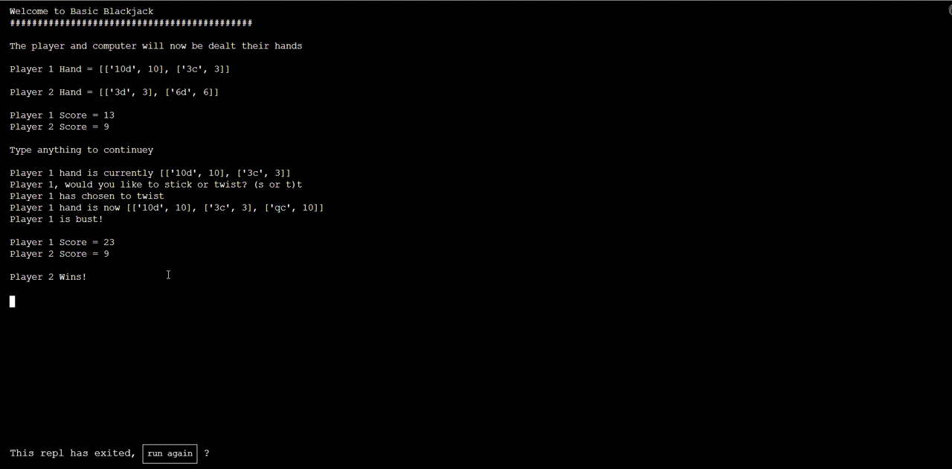
- Rerun the program for a new deal (9 vs 16) and answer y to reach Player 1's turn
click(170, 452)
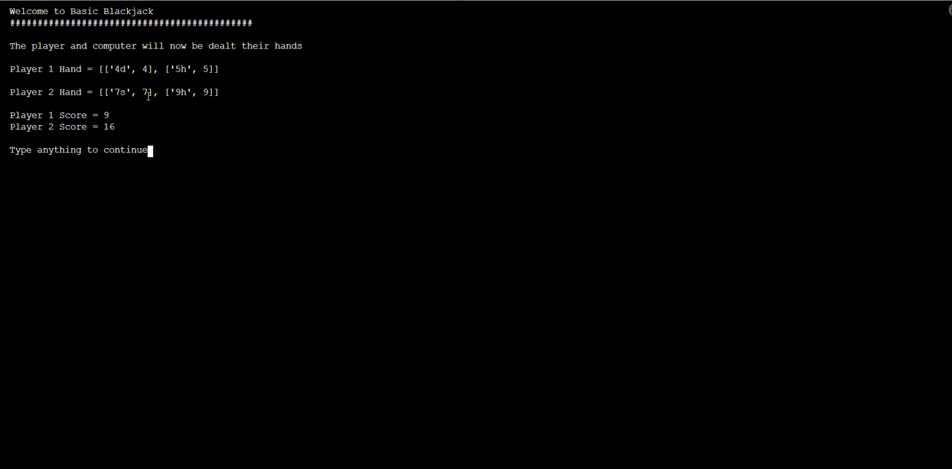
mouse_move(119, 130)
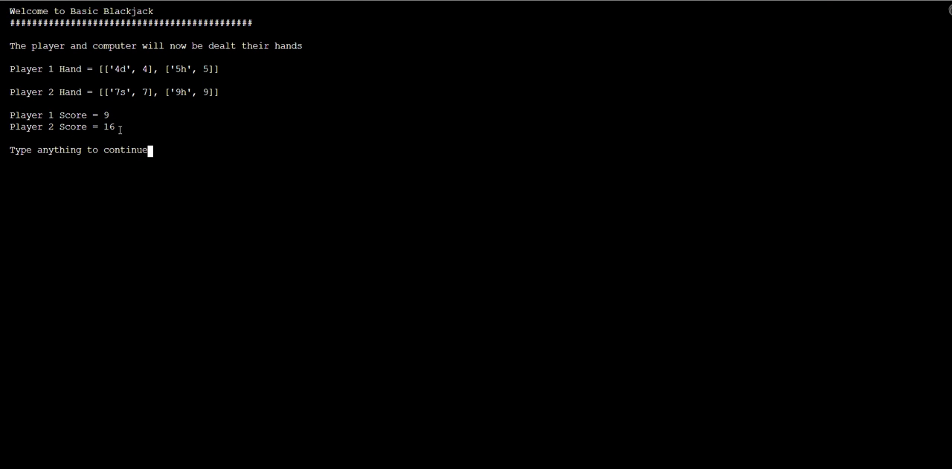
text(y)
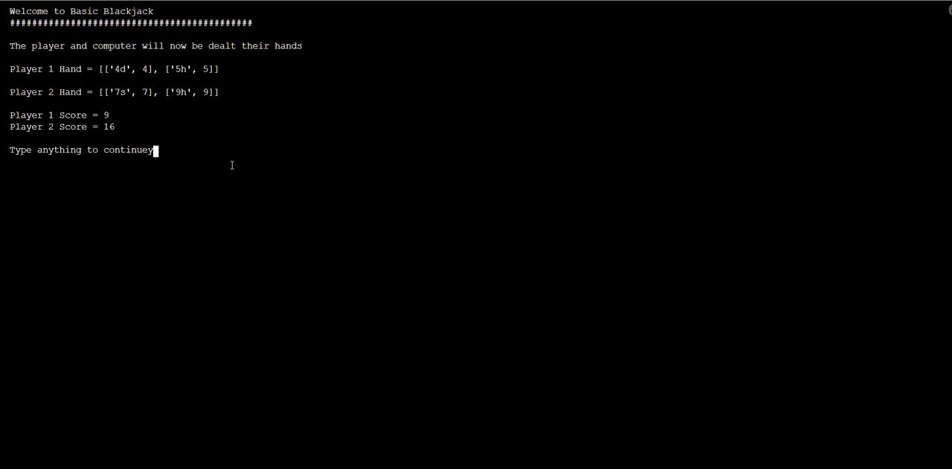
key(enter)
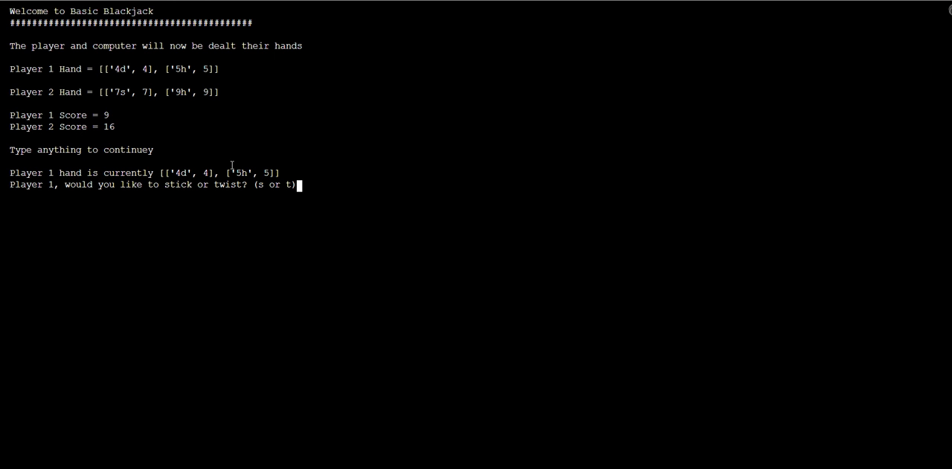
- Twist and stick to finish at 16 versus 21, then rerun for a third deal
text(t)
text(s)
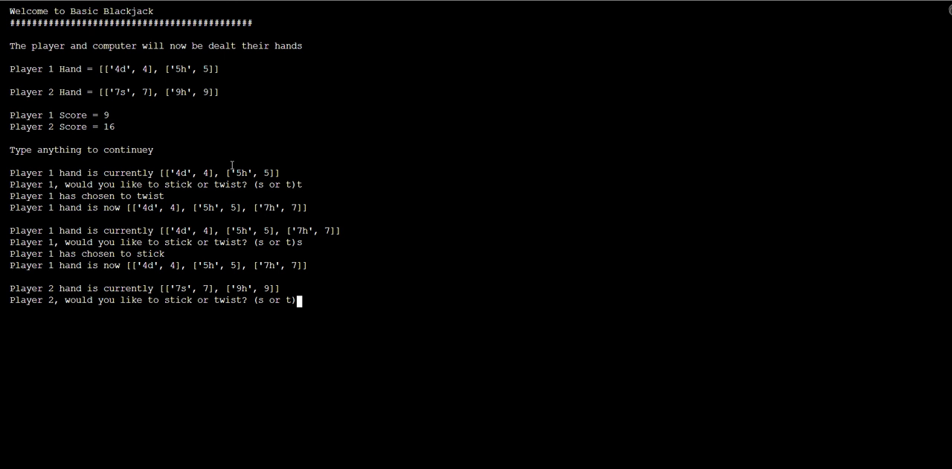
text(t)
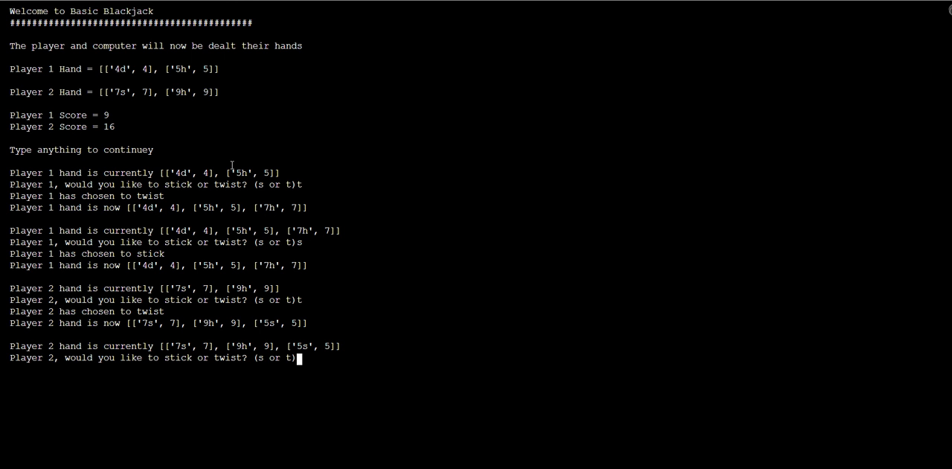
text(s)
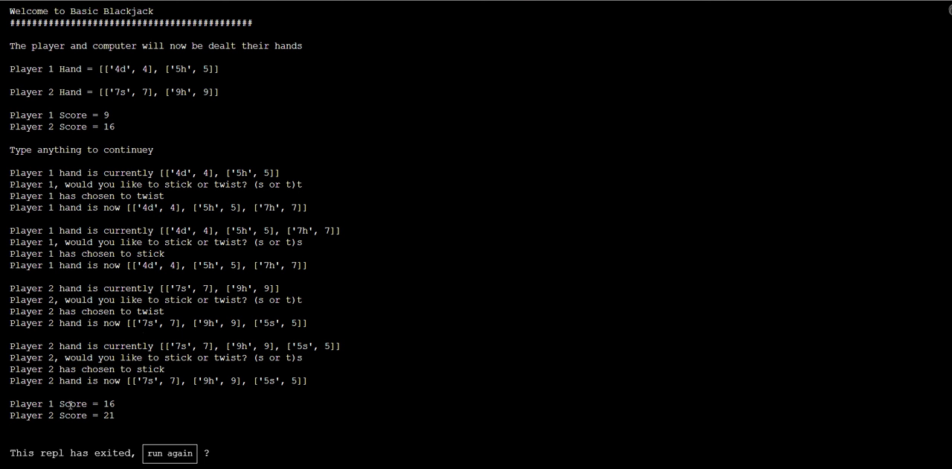
click(170, 453)
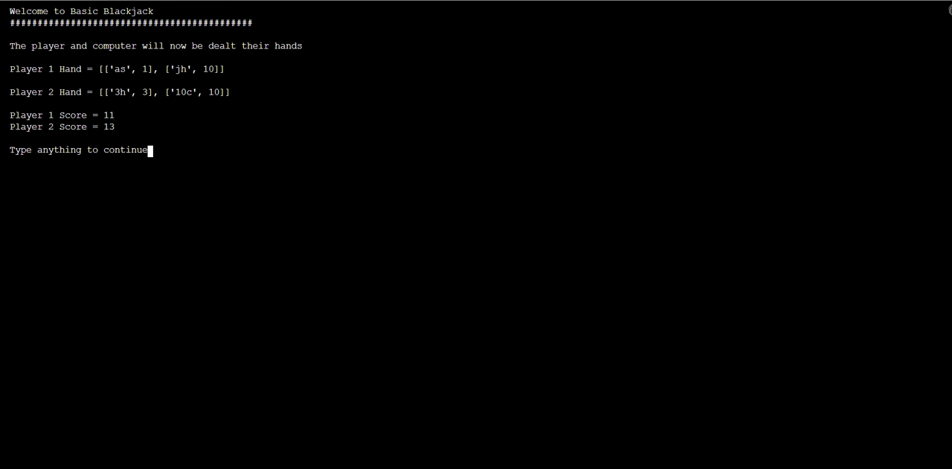